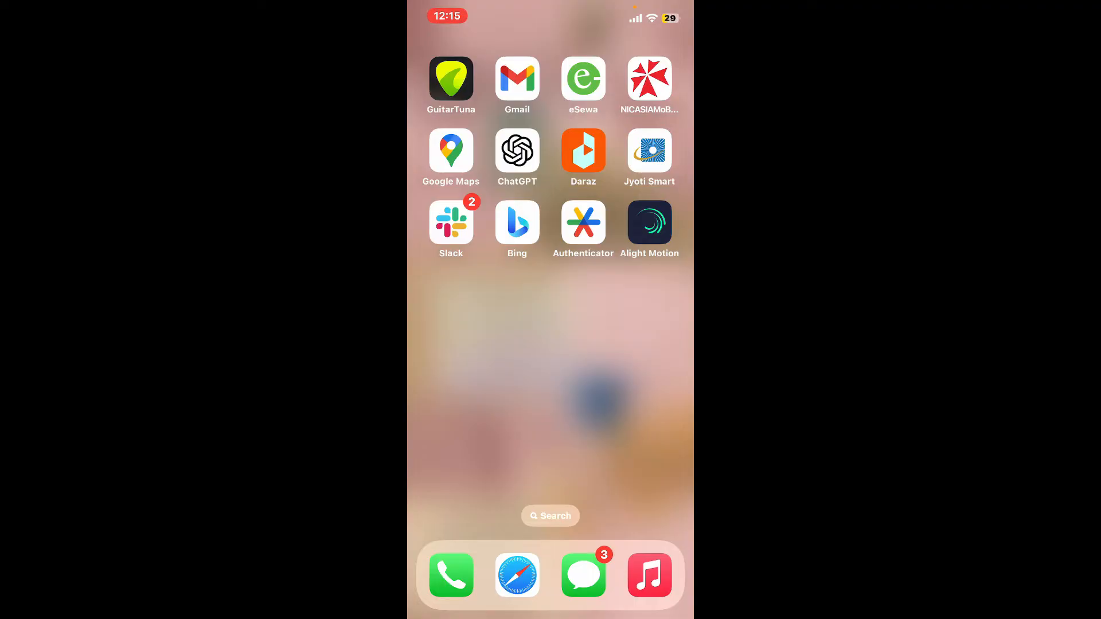
Launch Alight Motion from the iOS Home Screen to reach its home feed.
{"action": "left_click", "coordinate": [648, 222]}
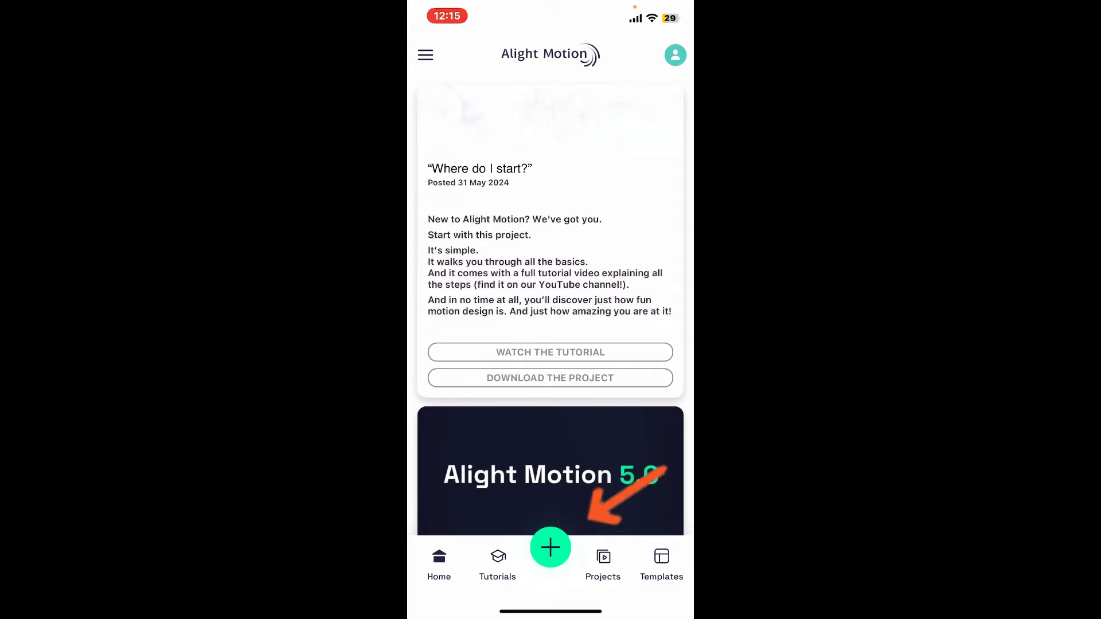
Configure a new project at 4:3 landscape, 1080p (FHD), 60 fps, white background.
{"action": "left_click", "coordinate": [550, 547]}
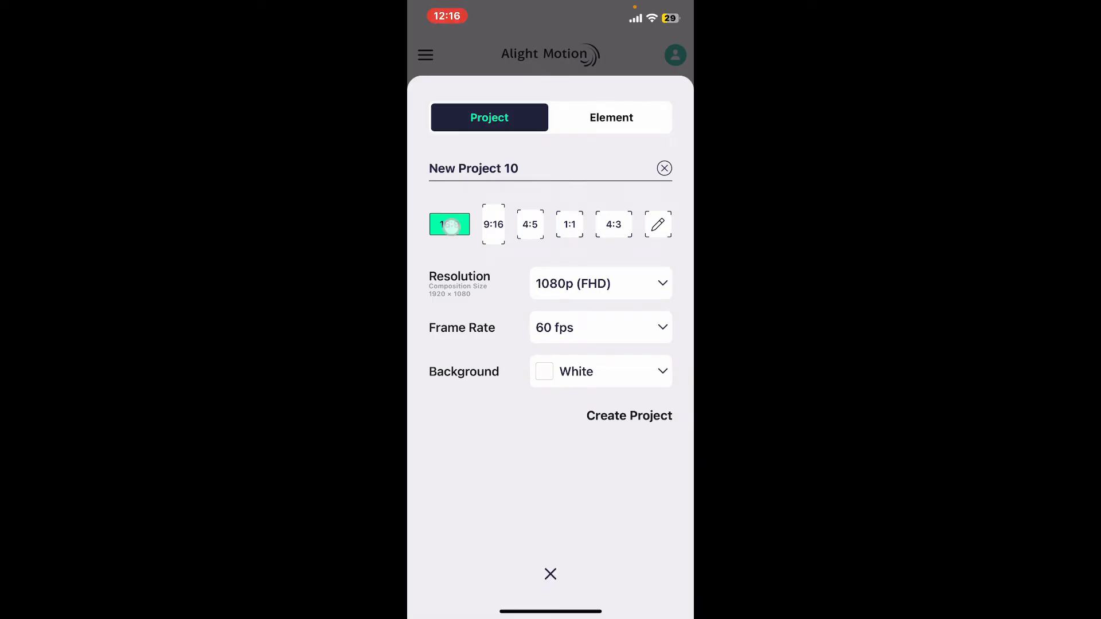
{"action": "left_click", "coordinate": [613, 223]}
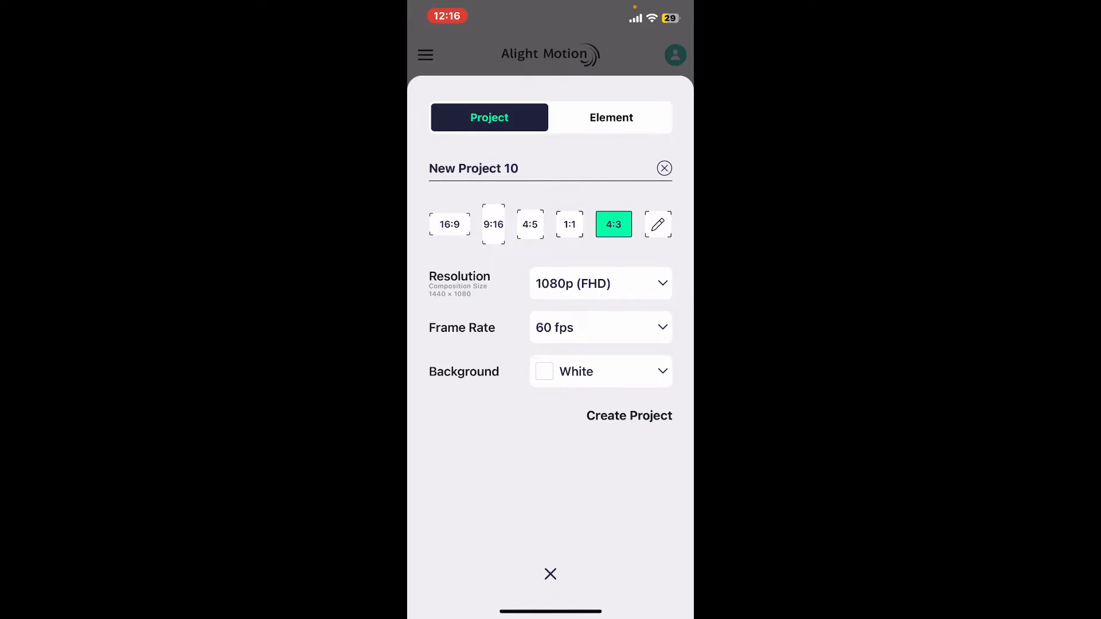
{"action": "left_click", "coordinate": [449, 224]}
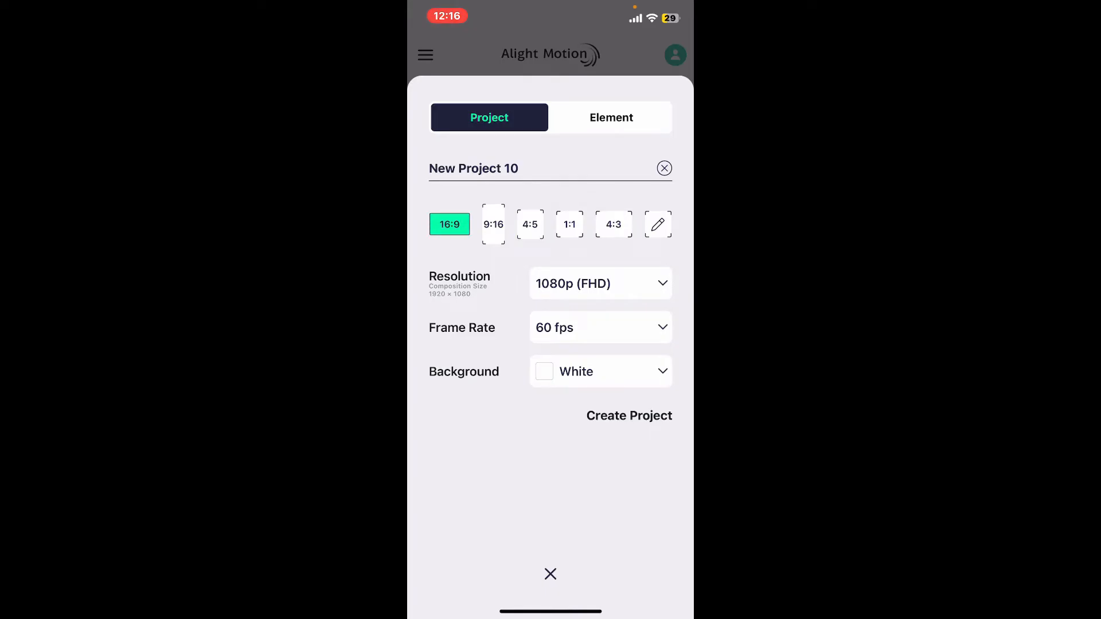
{"action": "left_click", "coordinate": [599, 283]}
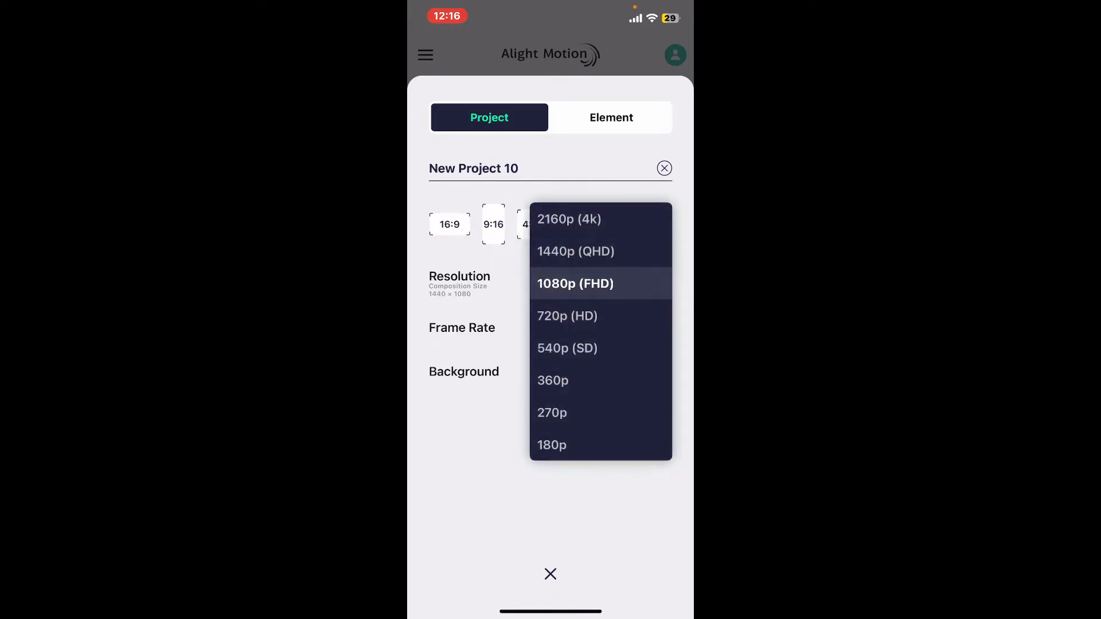
{"action": "left_click", "coordinate": [575, 283]}
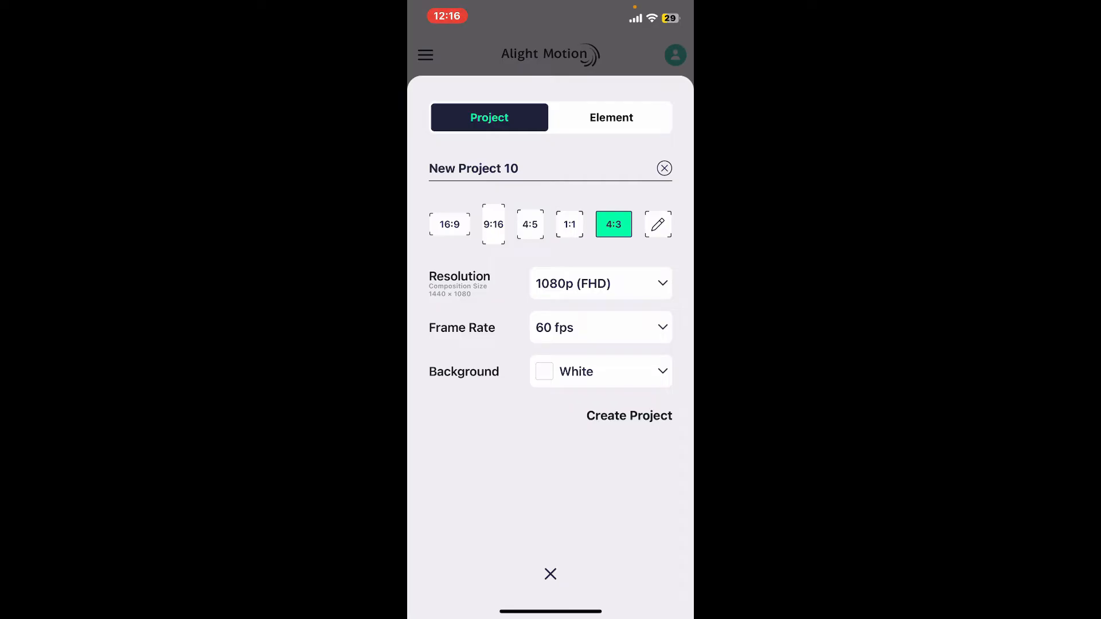
{"action": "left_click", "coordinate": [629, 416]}
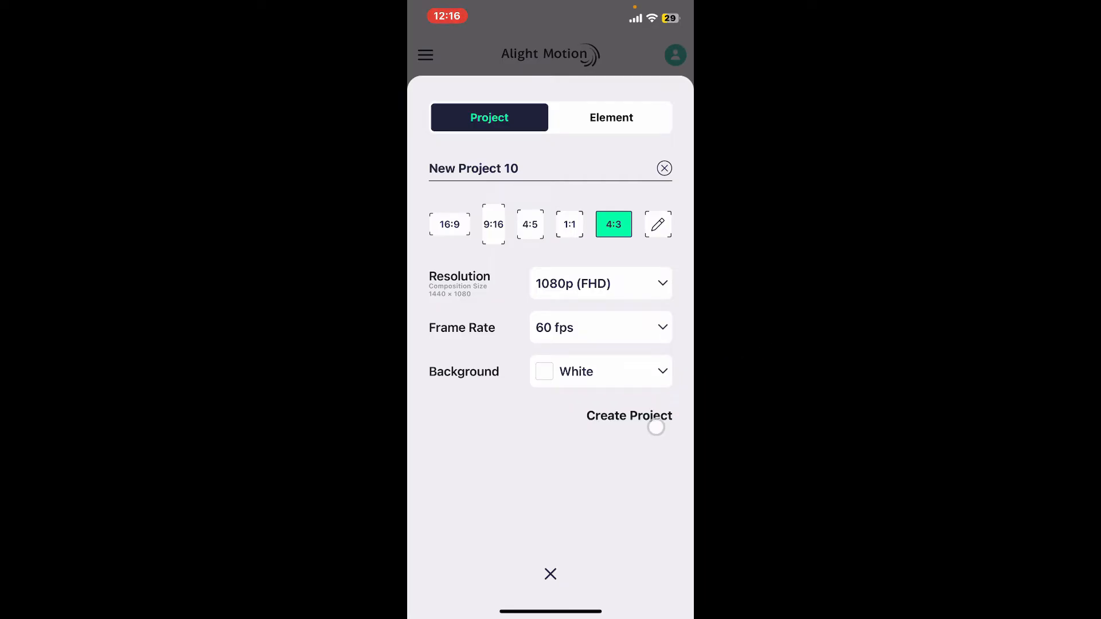
Create New Project 10 and add a blurred purple rounded rectangle to the canvas.
{"action": "left_click", "coordinate": [629, 415]}
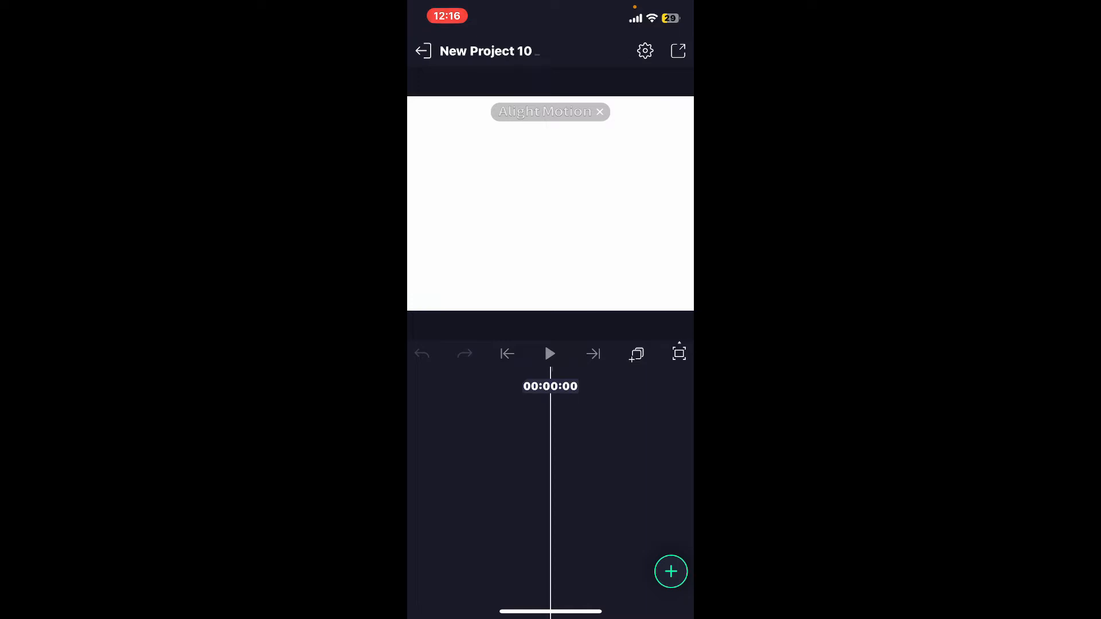
{"action": "left_click", "coordinate": [670, 572]}
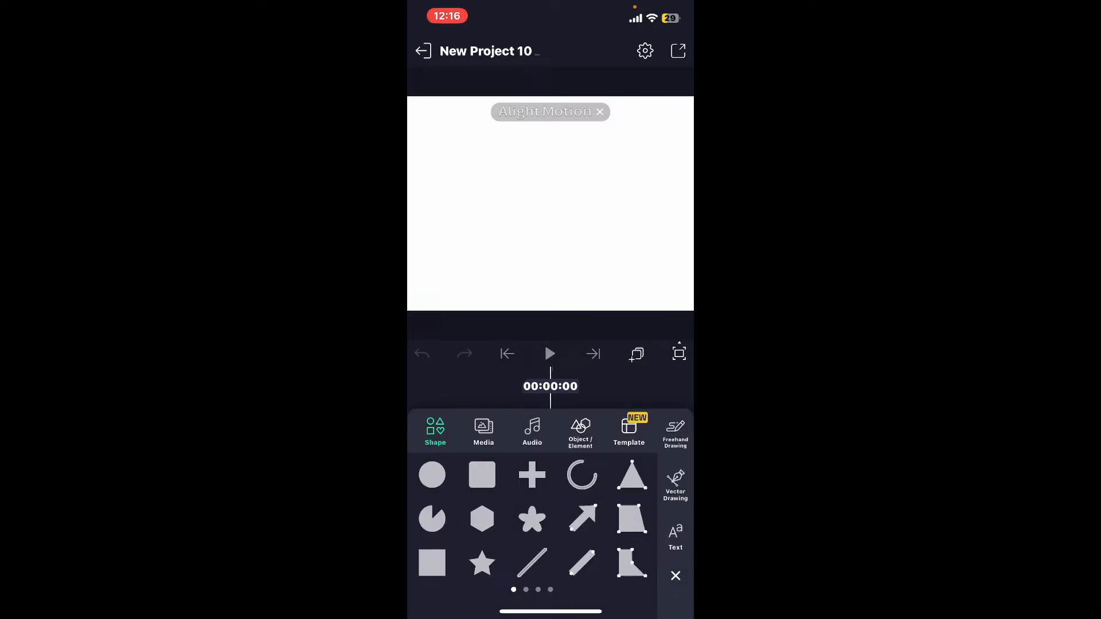
{"action": "left_click", "coordinate": [482, 476]}
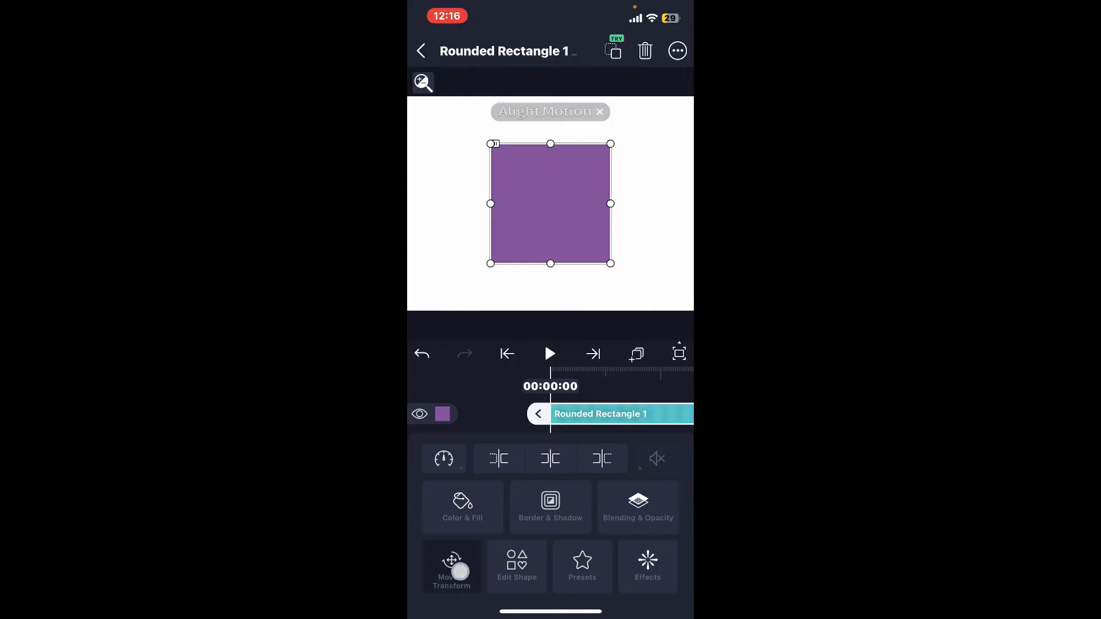
{"action": "left_click", "coordinate": [647, 569]}
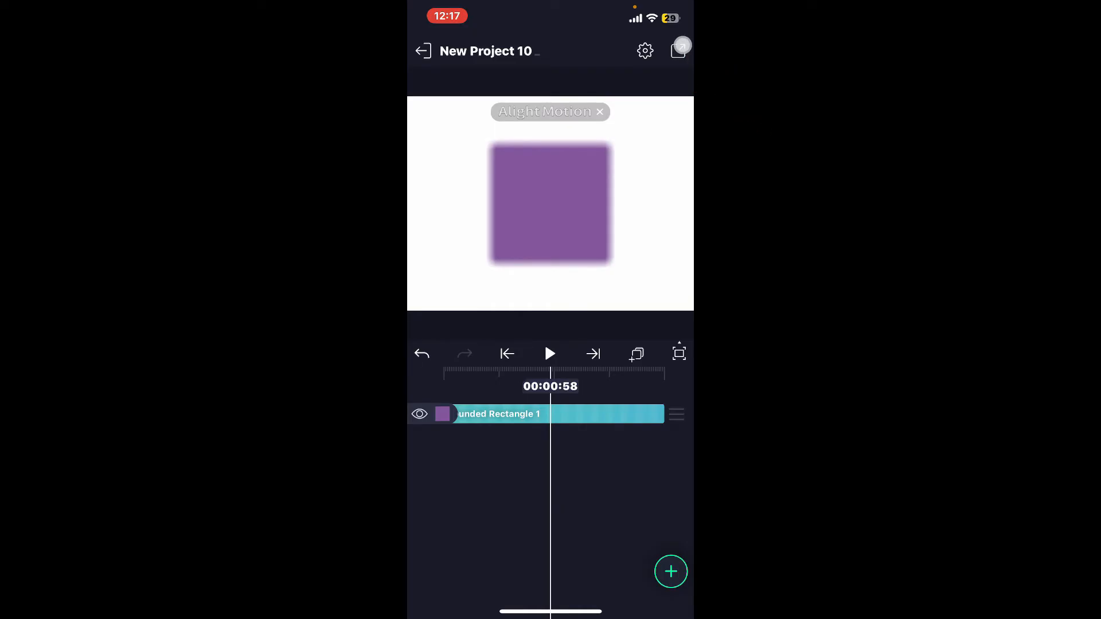
Browse the Export & Share options and video settings, then close the export panel.
{"action": "left_click", "coordinate": [678, 50]}
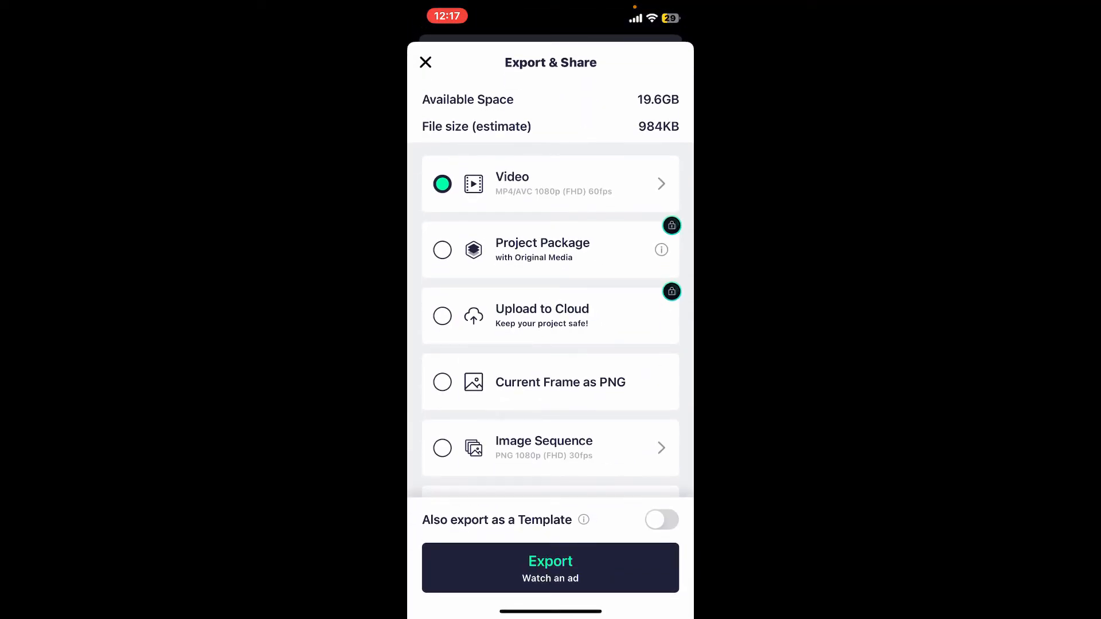
{"action": "scroll", "scroll_direction": "up", "scroll_amount": 3}
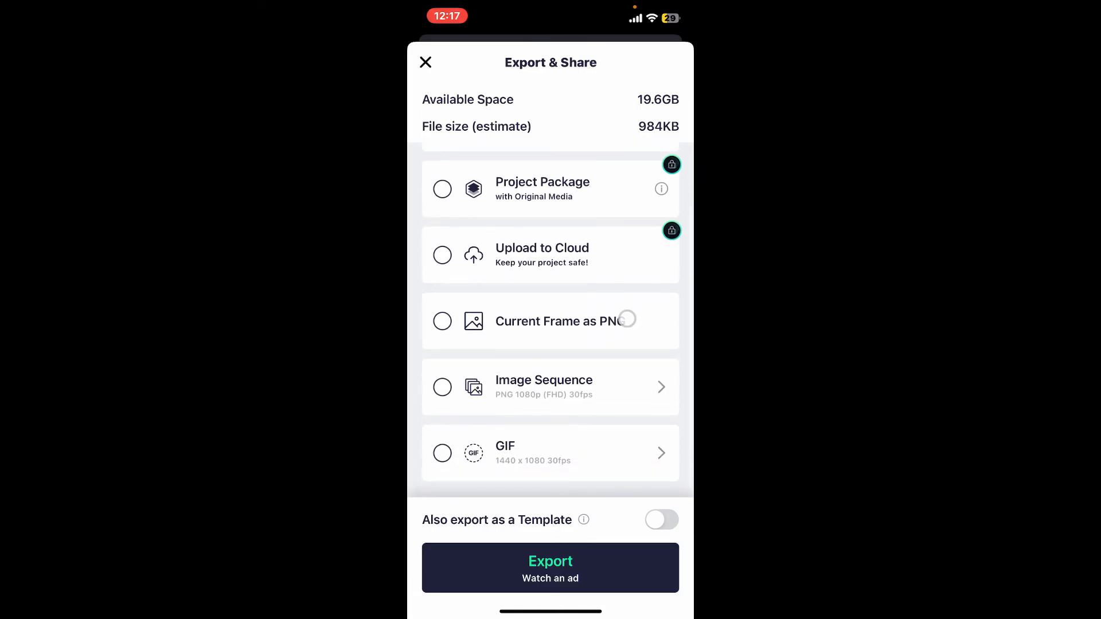
{"action": "scroll", "scroll_direction": "down", "scroll_amount": 3}
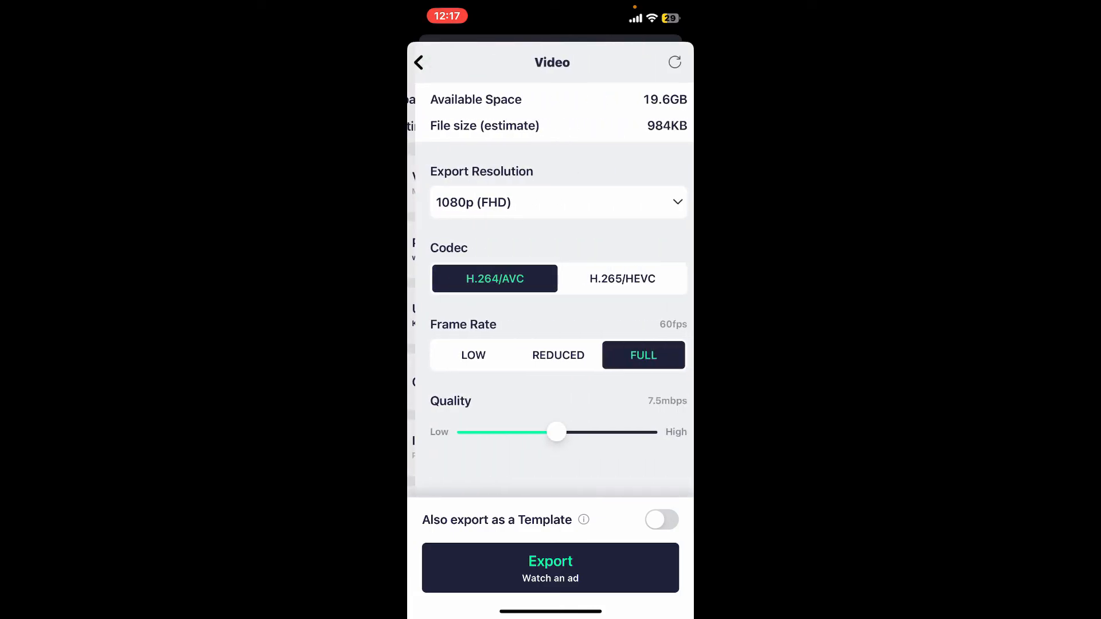
{"action": "left_click", "coordinate": [419, 63]}
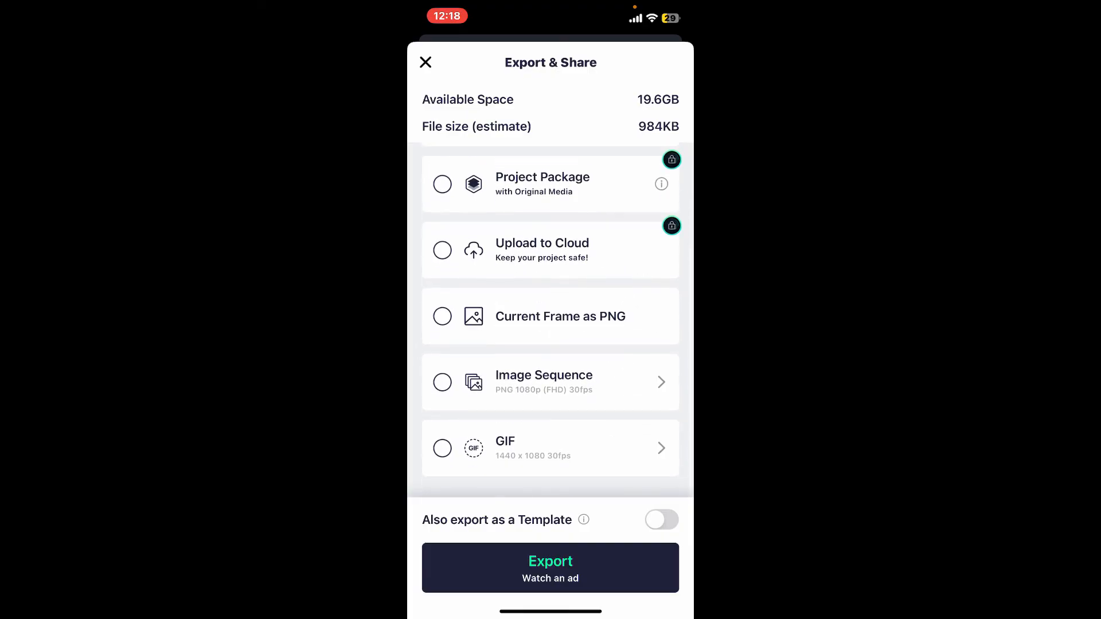
{"action": "scroll", "scroll_direction": "down", "scroll_amount": 3}
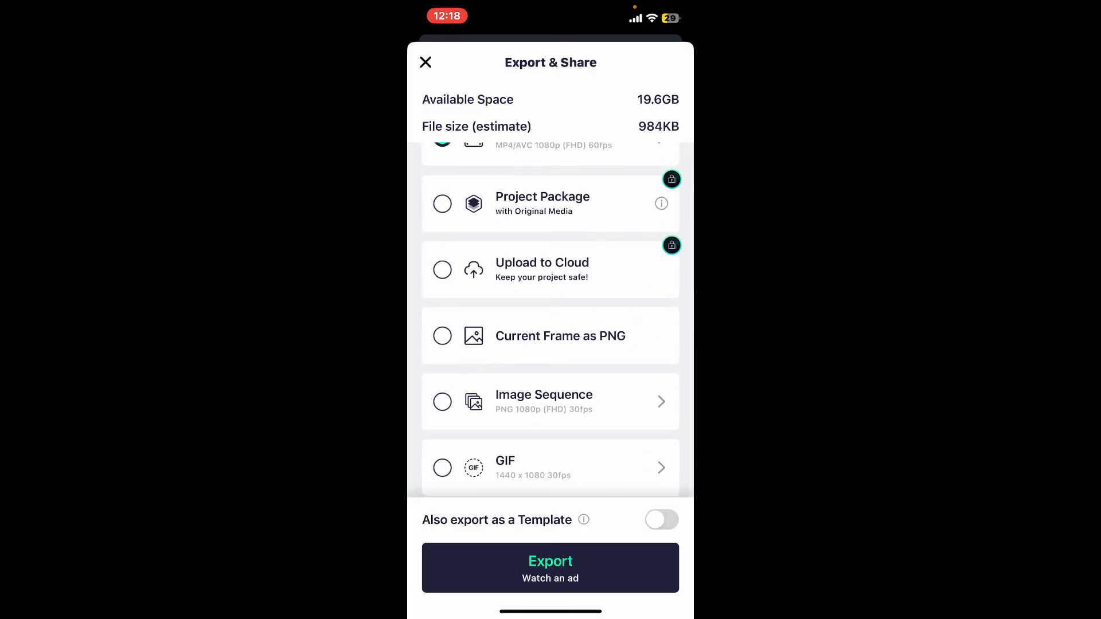
{"action": "left_click", "coordinate": [550, 561]}
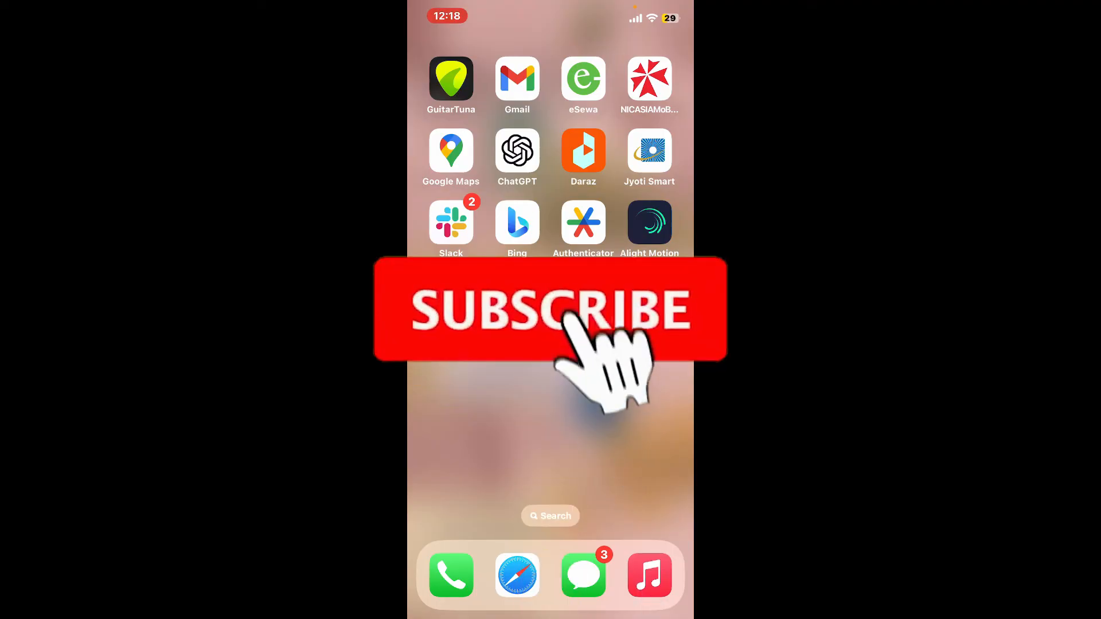
{"action": "left_click", "coordinate": [550, 309]}
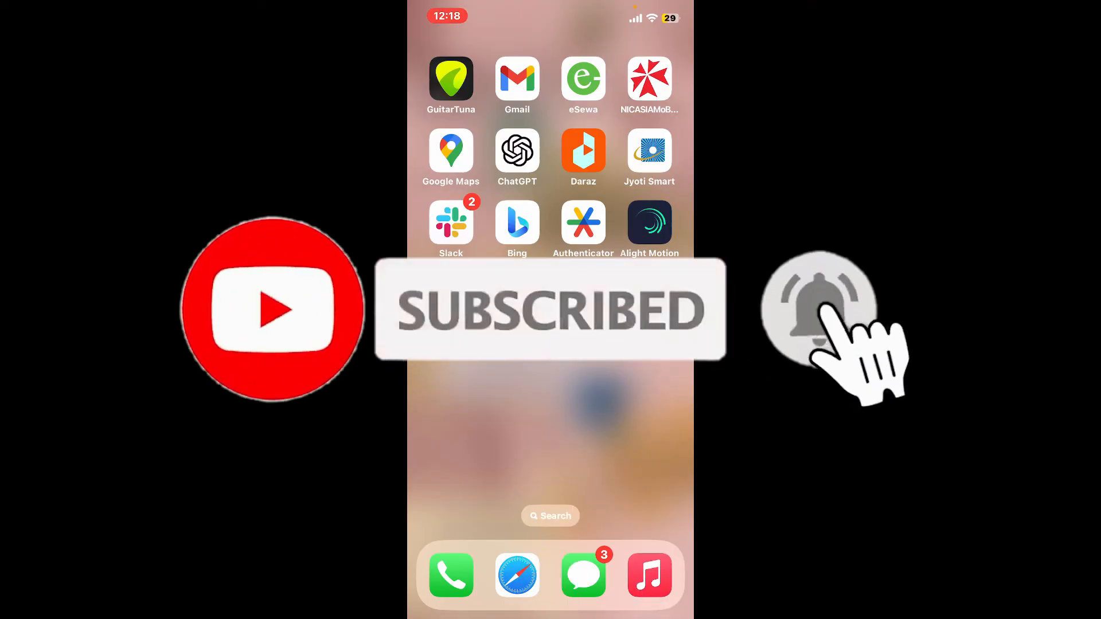